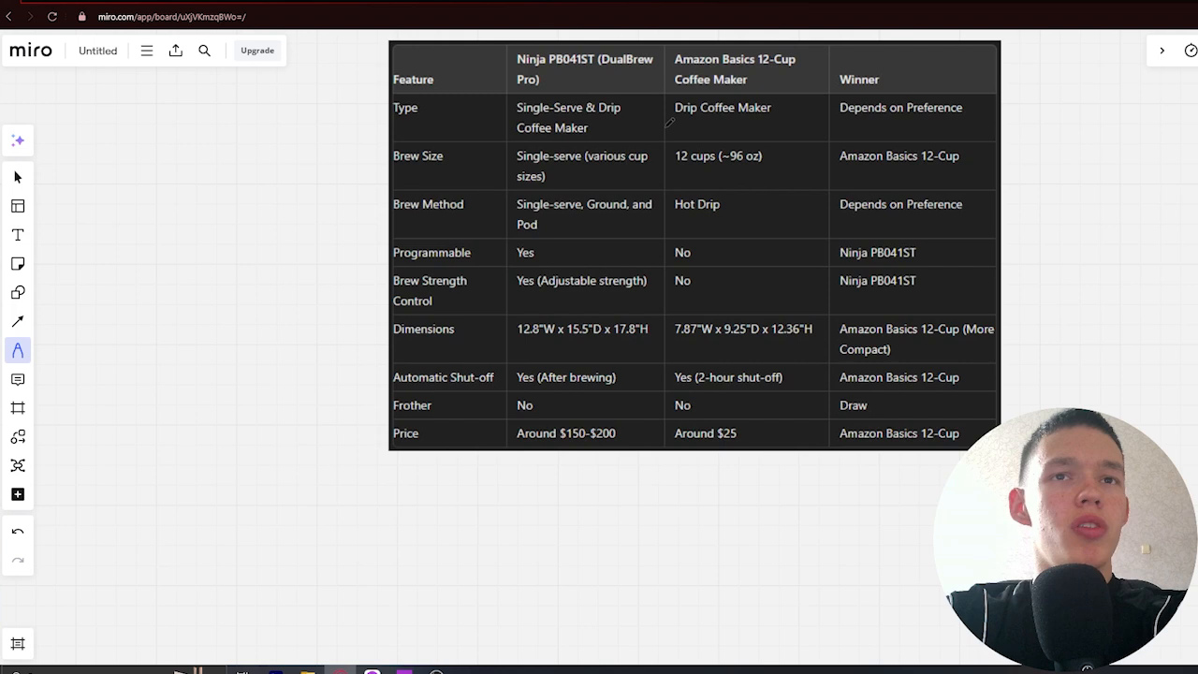
mouse_move(681, 232)
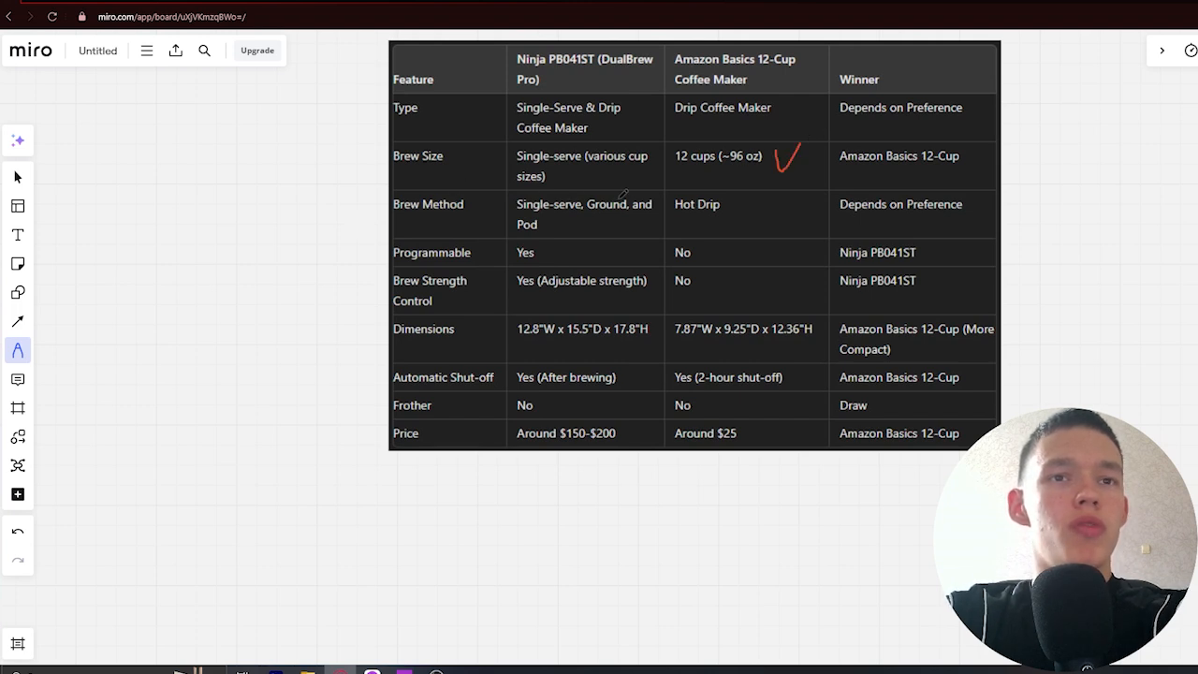
mouse_move(745, 208)
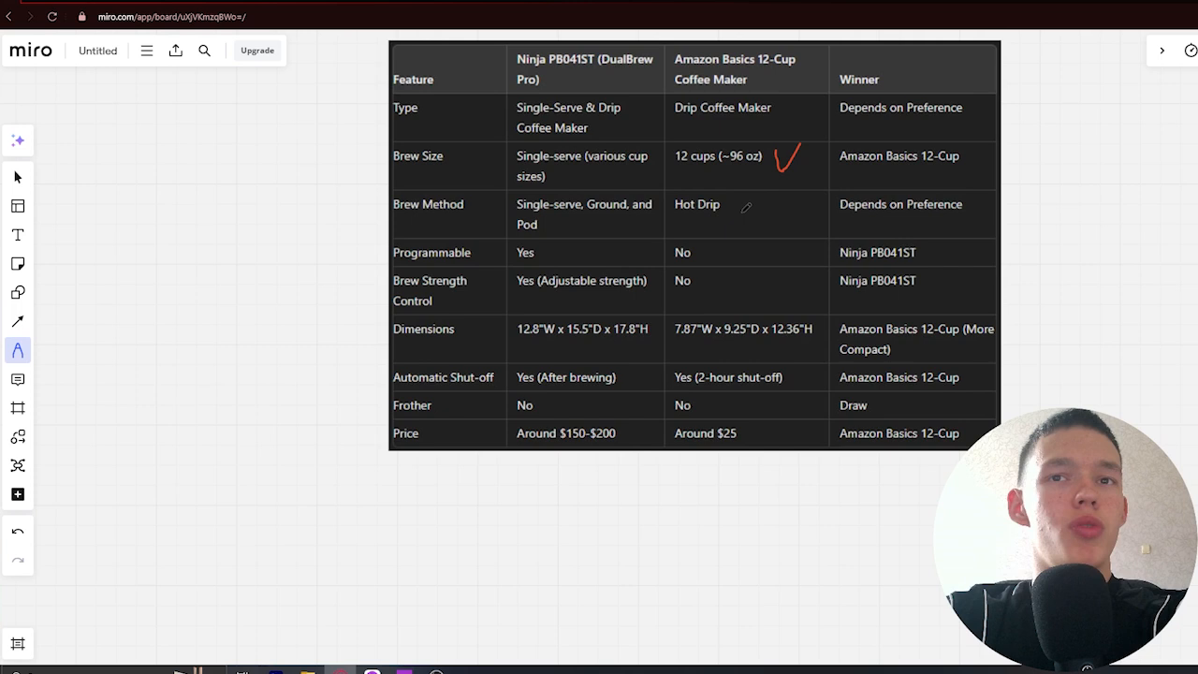
mouse_move(500, 236)
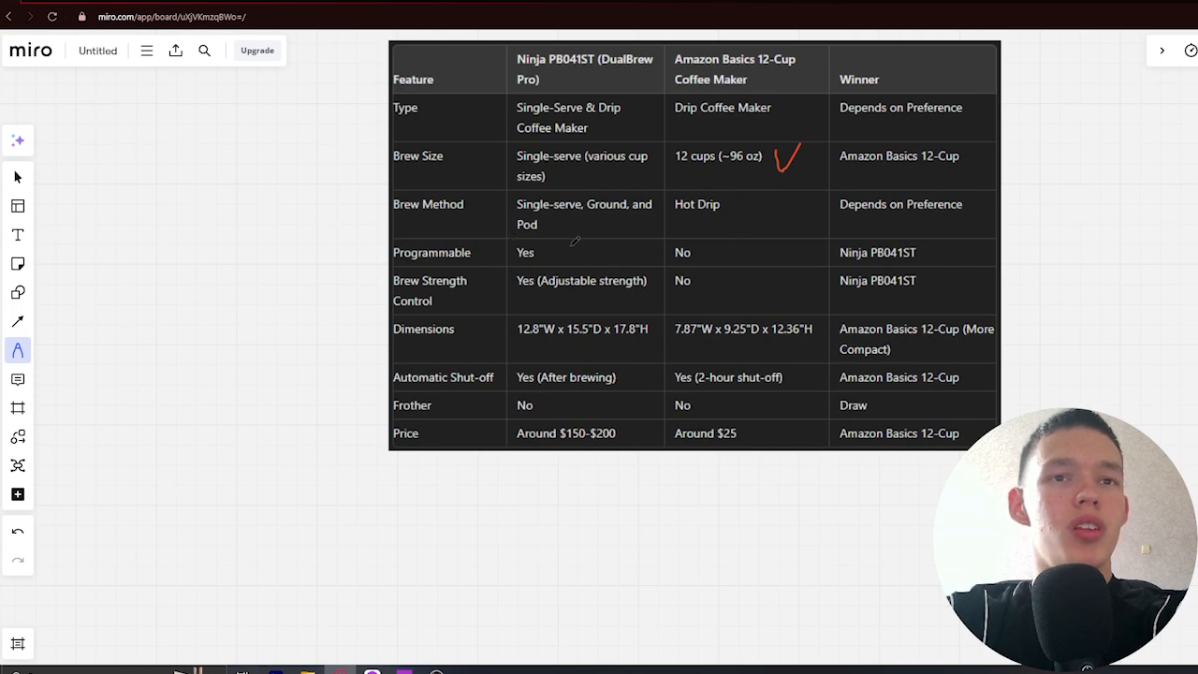
Step: Draw red ticks under the Ninja's Yes for Programmable and Brew Strength Control
left_click_drag(562, 253, 589, 261)
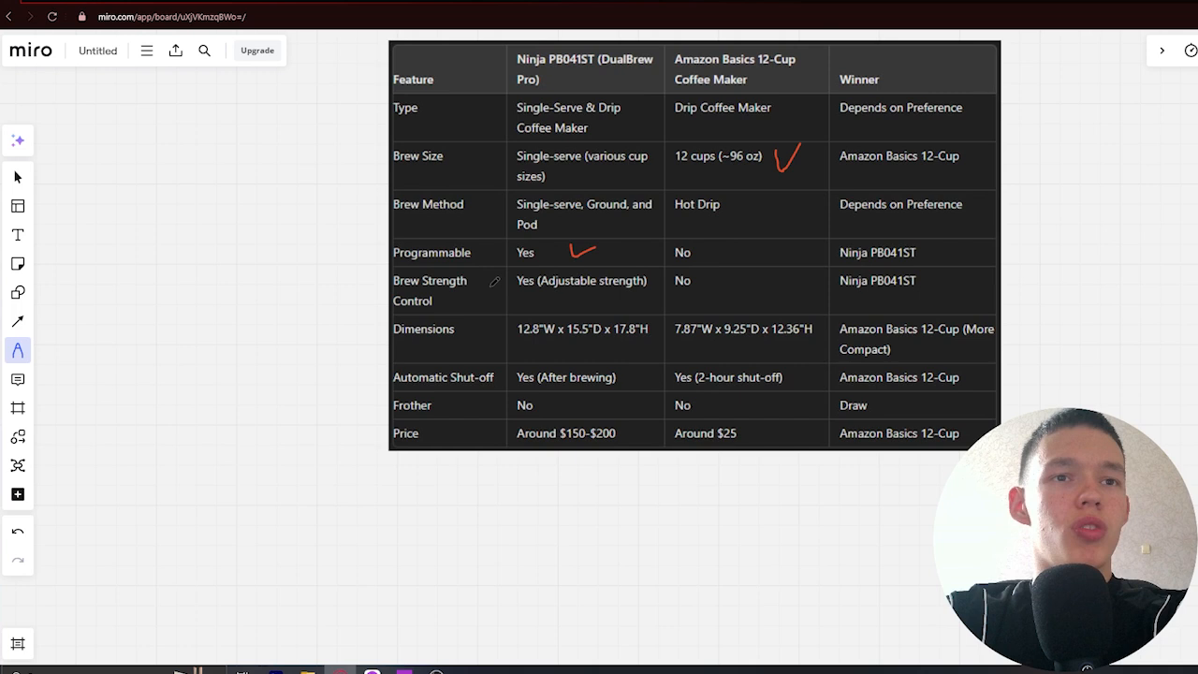
left_click_drag(557, 300, 576, 304)
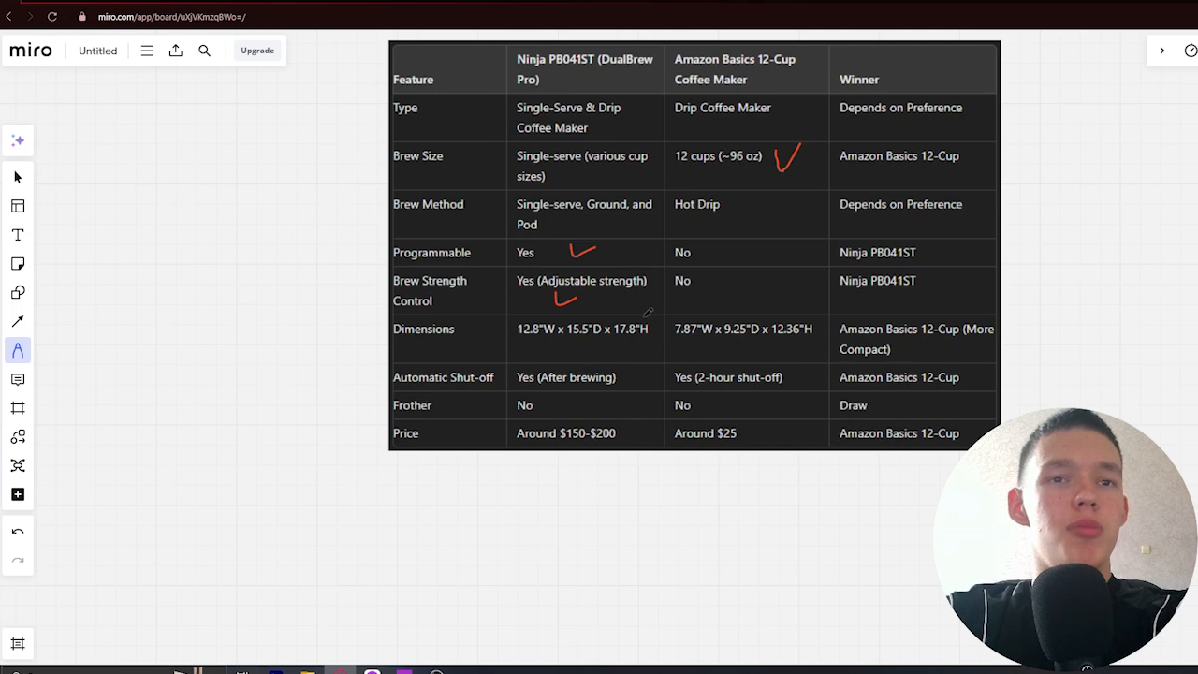
mouse_move(731, 325)
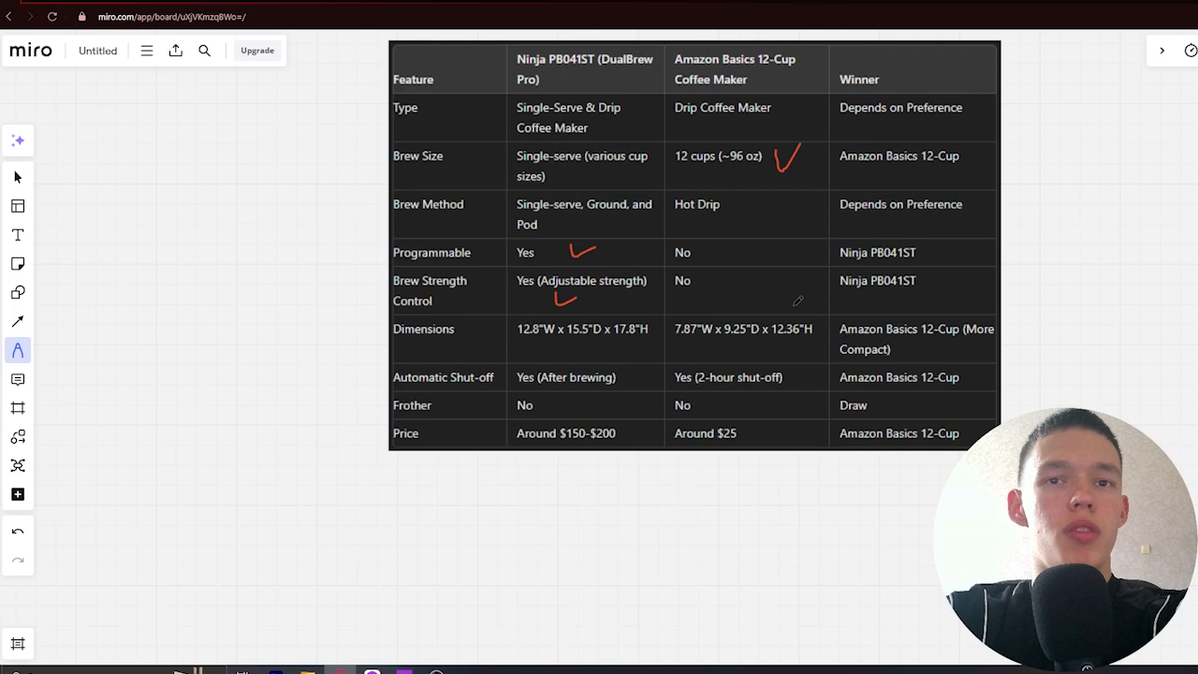
mouse_move(804, 300)
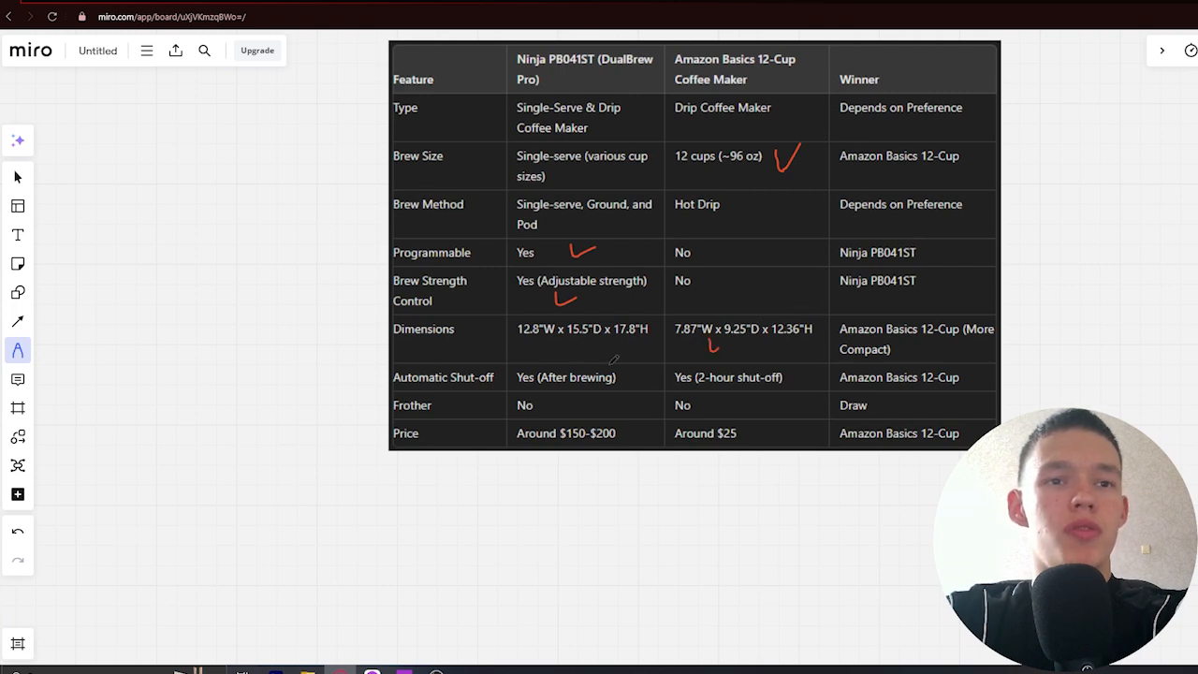
Step: Tick Amazon Basics' Yes (2-hour shut-off) and draw a dash by the Frother row's No
left_click_drag(796, 374, 814, 384)
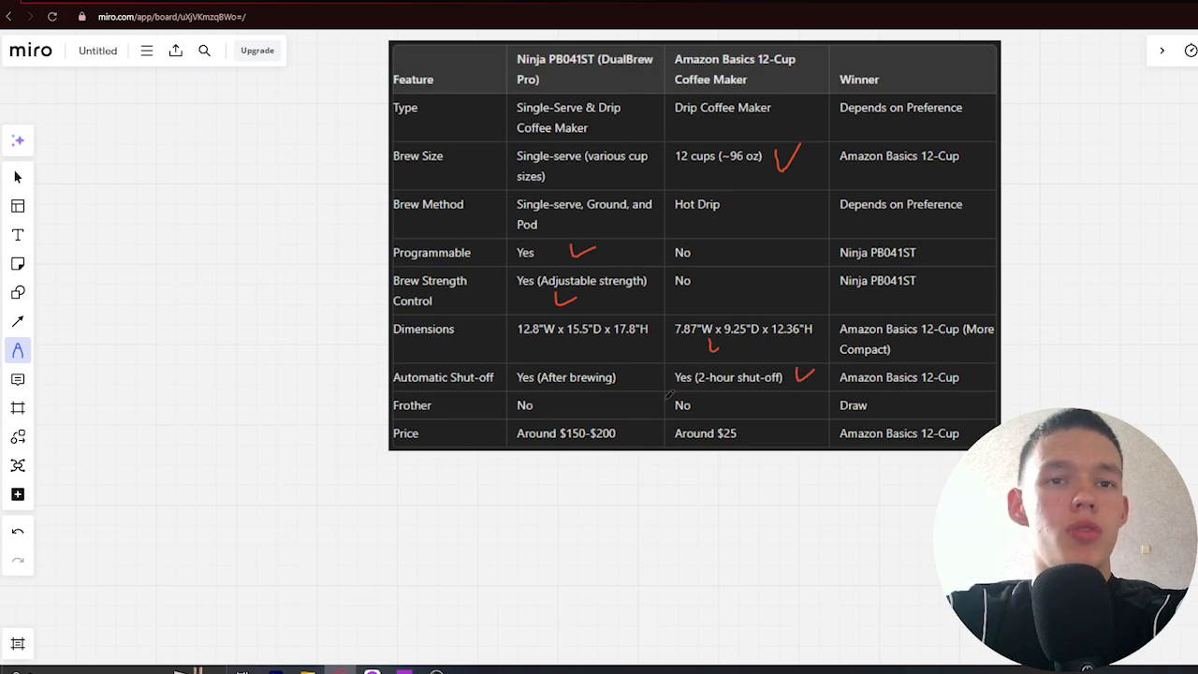
left_click_drag(642, 405, 665, 404)
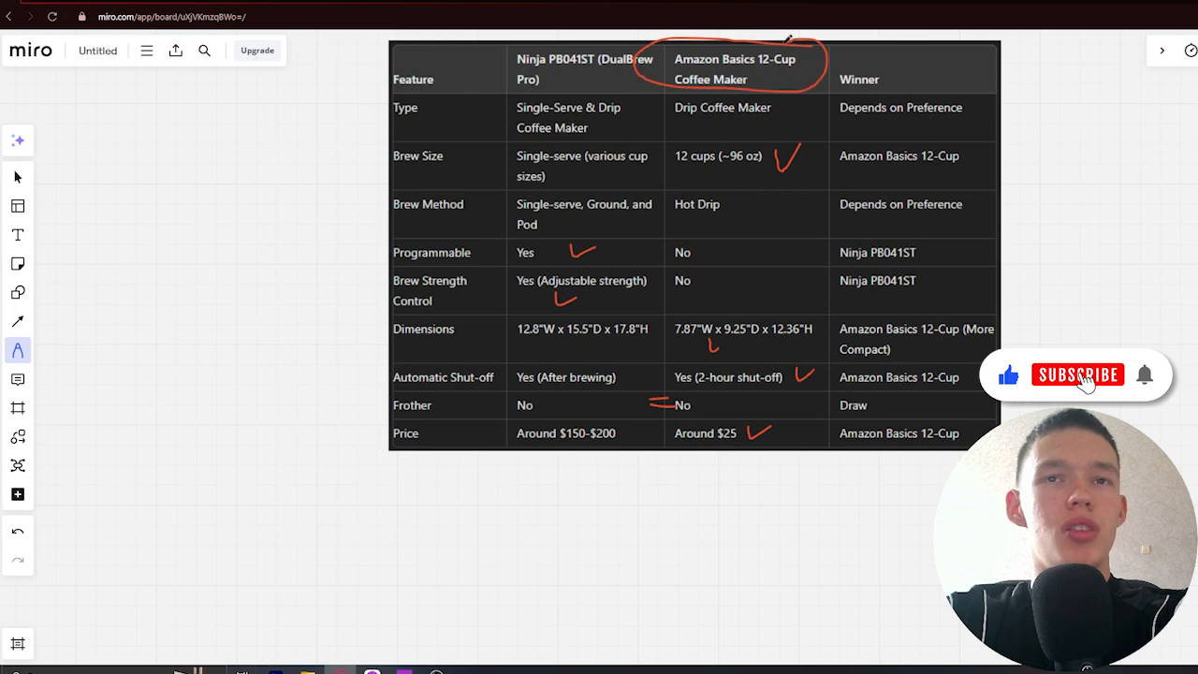
Step: Click on the board near the Amazon Basics column after marking the Frother row
left_click(1084, 375)
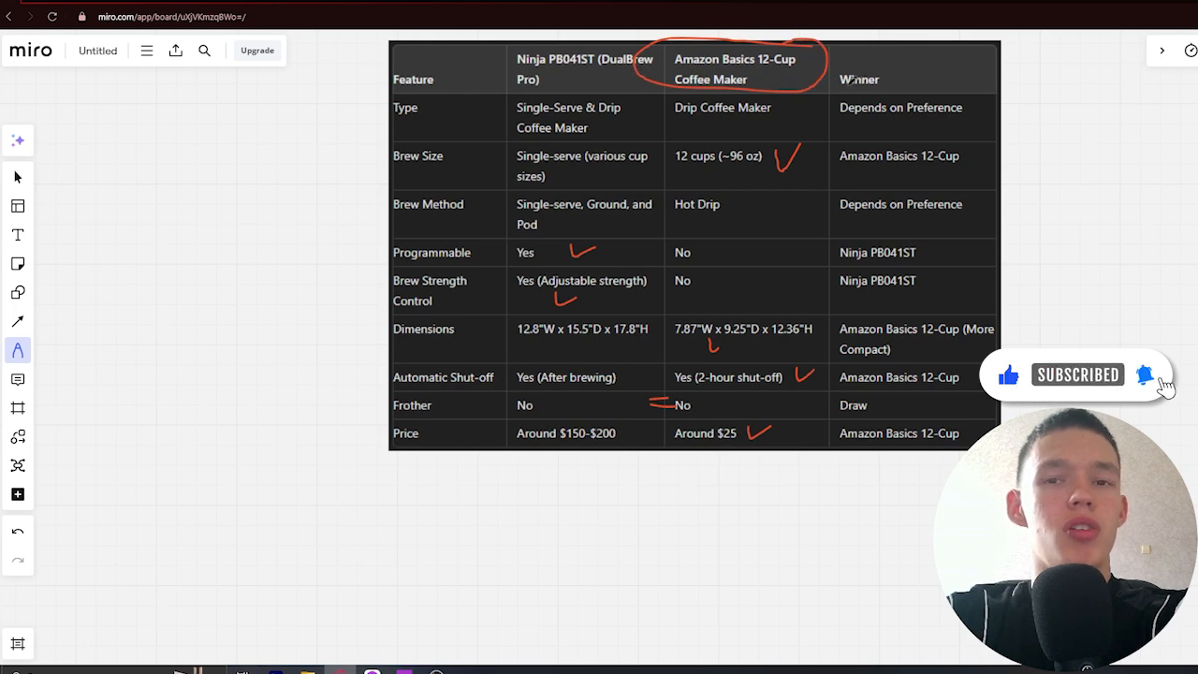